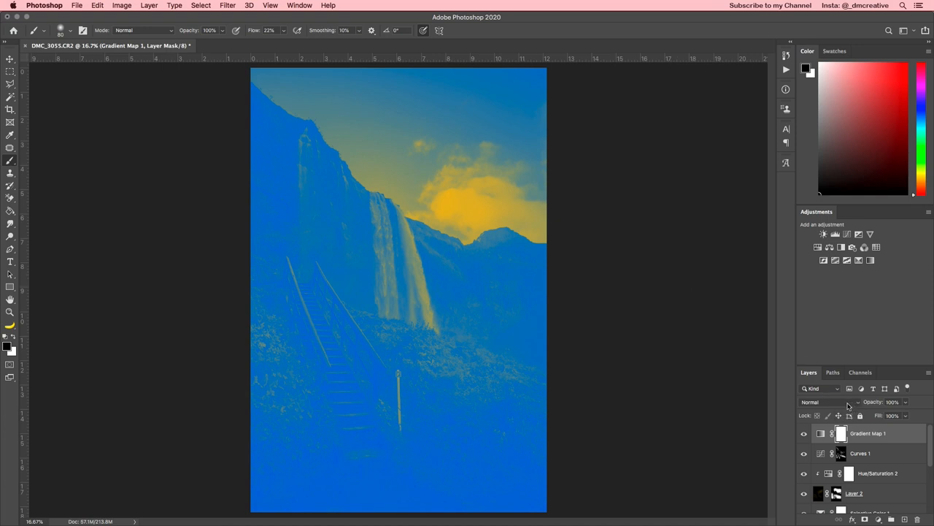
- Set Gradient Map 1 to Soft Light blend mode and lower its opacity for a subtle grade
{"action": "left_click", "coordinate": [825, 402]}
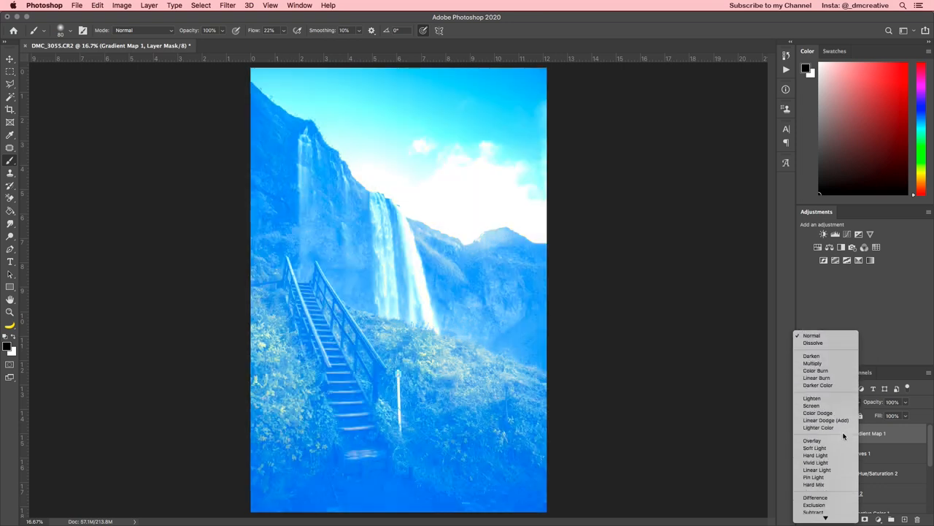
{"action": "left_click", "coordinate": [814, 447]}
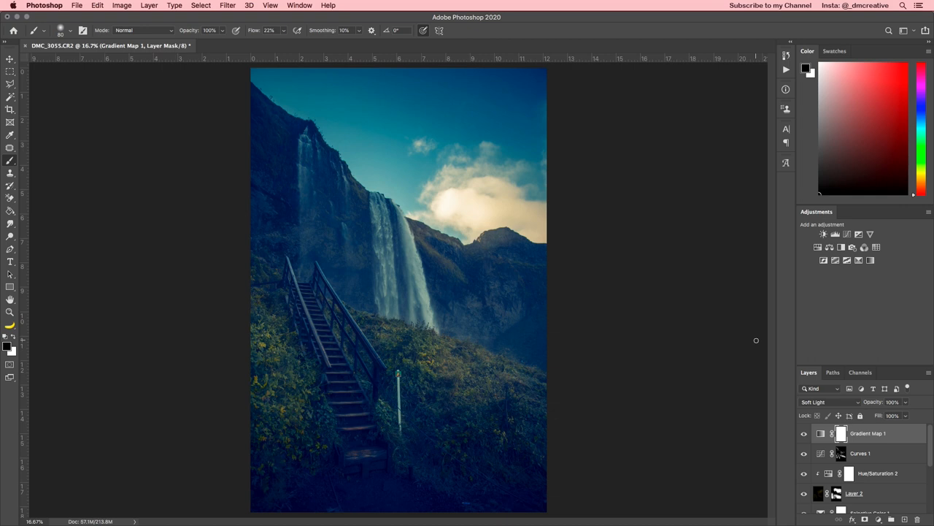
{"action": "left_click", "coordinate": [892, 401]}
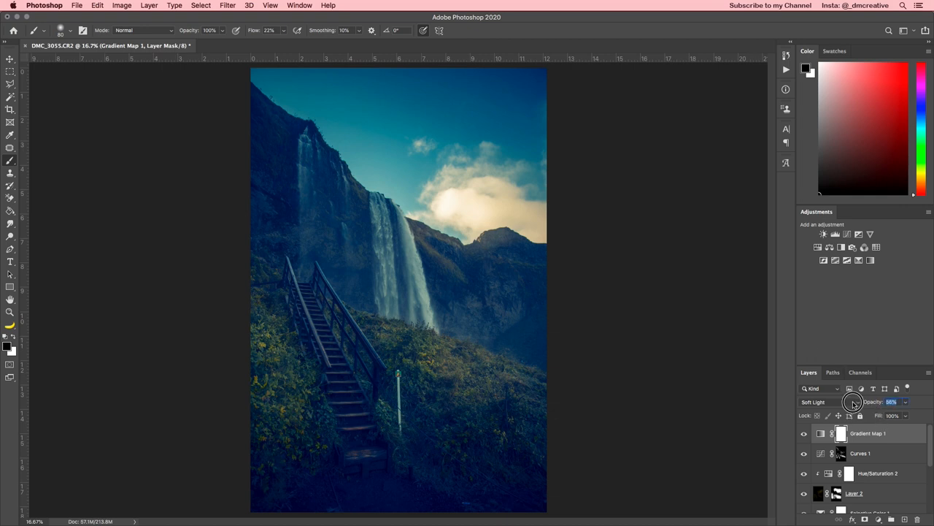
{"action": "left_click_drag", "start_coordinate": [876, 402], "coordinate": [844, 402]}
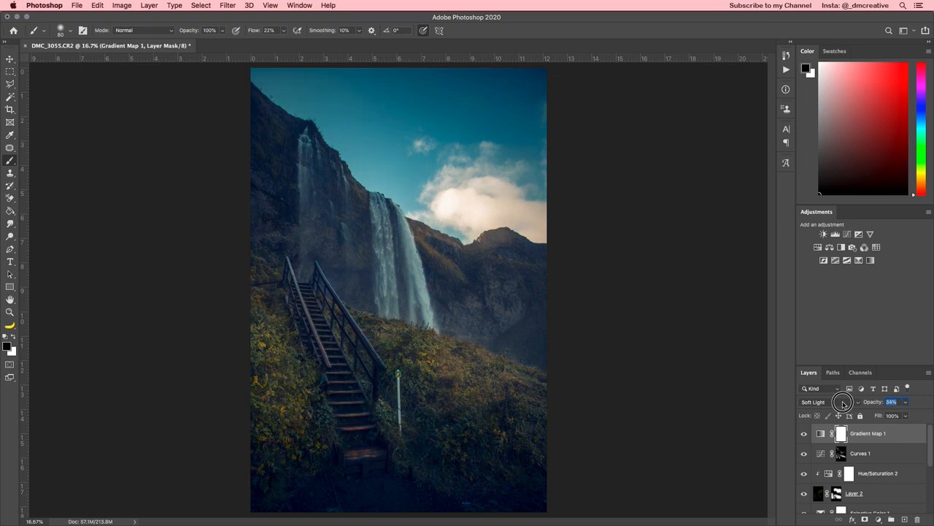